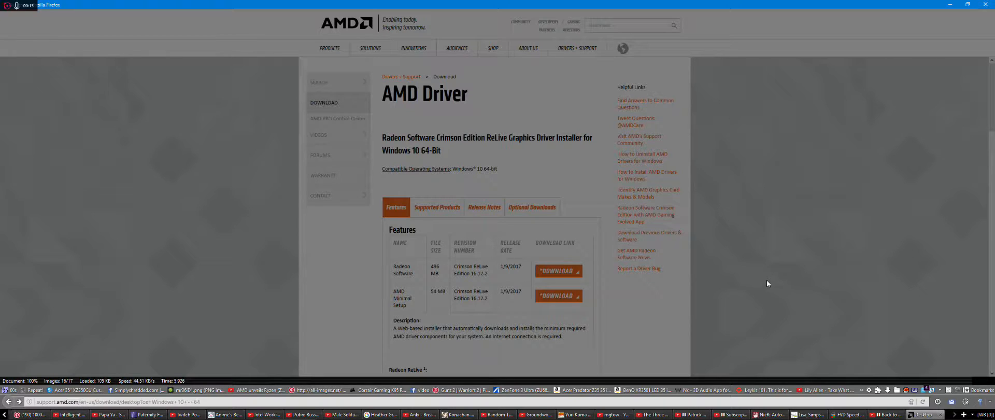
# Step: Scroll down the Crimson ReLive 16.12.2 driver page to read the Radeon feature notes
pyautogui.scroll(-3)
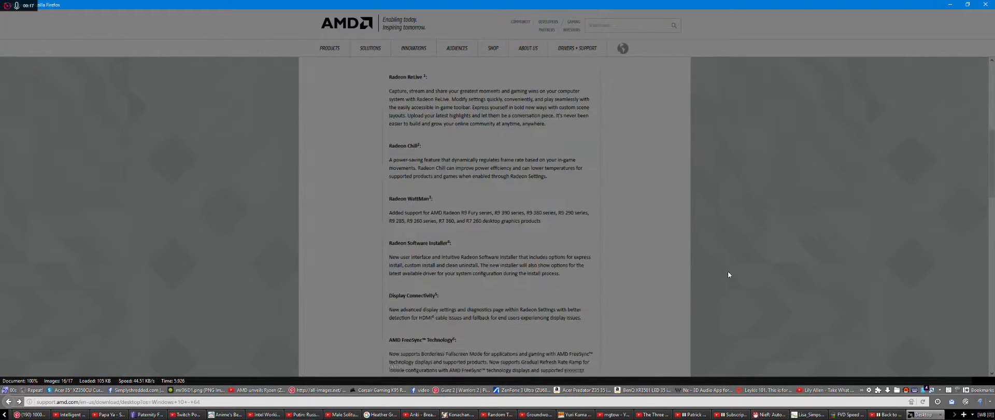
pyautogui.scroll(-3)
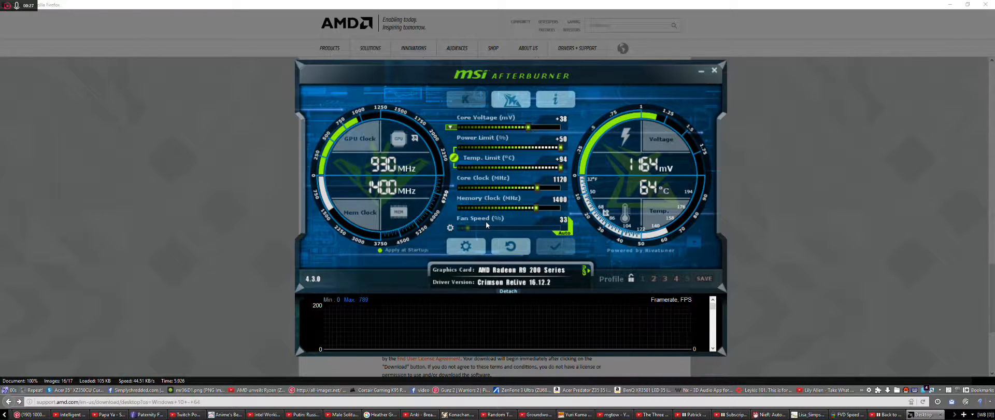
# Step: Display MSI Afterburner's Radeon R9 200 Series settings, then dismiss it back to the driver page
pyautogui.click(714, 69)
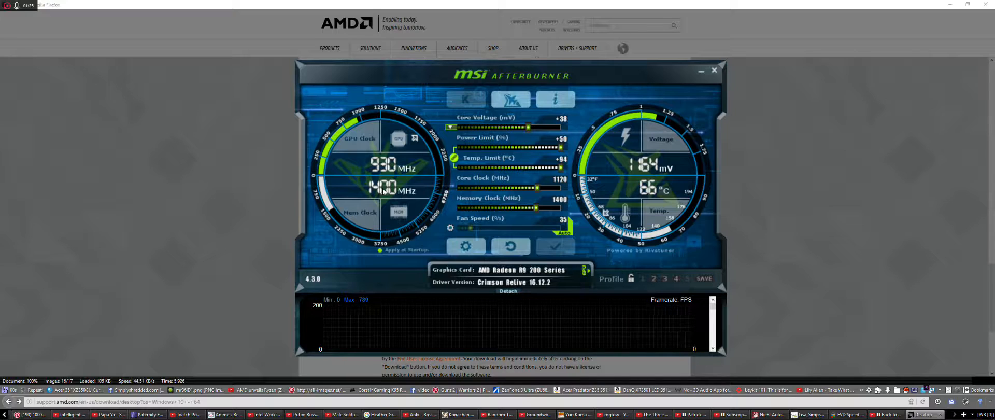
pyautogui.moveTo(814, 127)
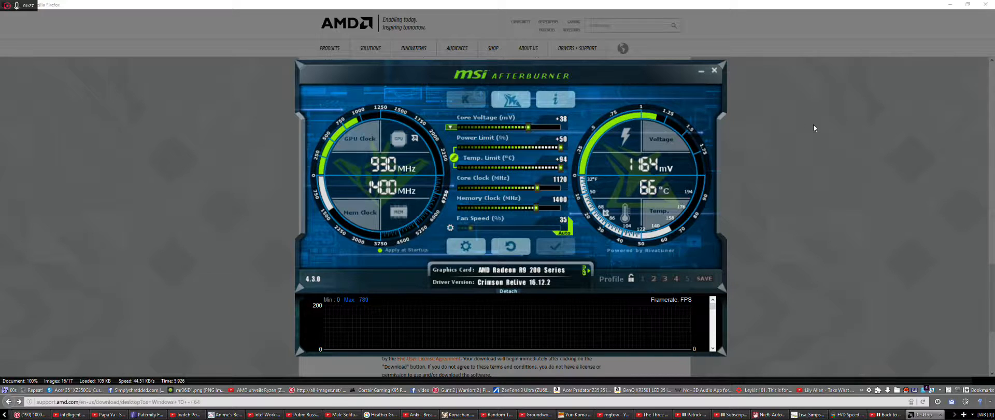
pyautogui.click(714, 70)
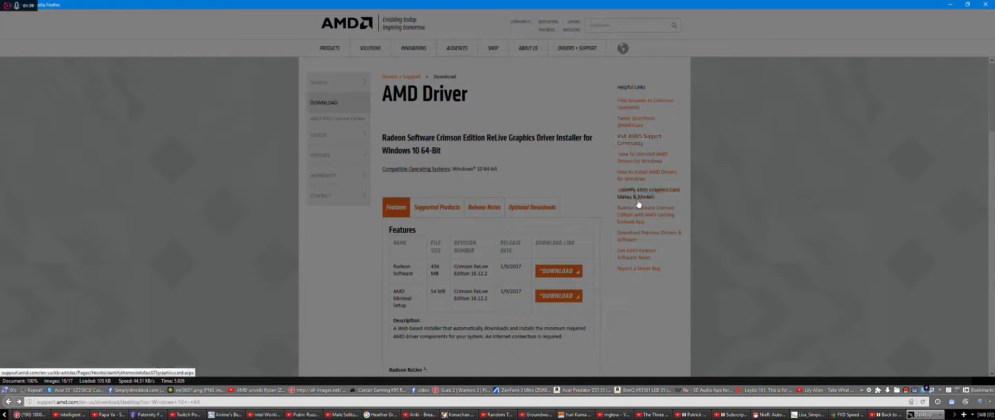
pyautogui.moveTo(642, 272)
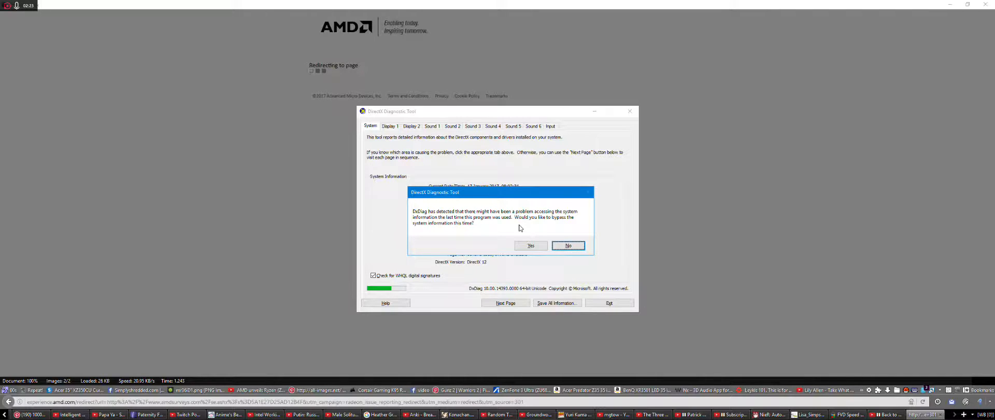
# Step: Answer No to the DxDiag bypass prompt so the Windows 10 system summary loads
pyautogui.click(568, 245)
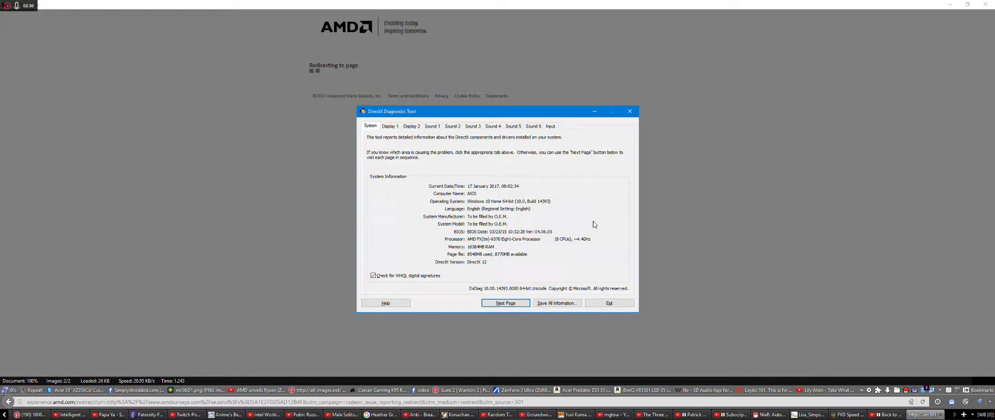
pyautogui.moveTo(327, 184)
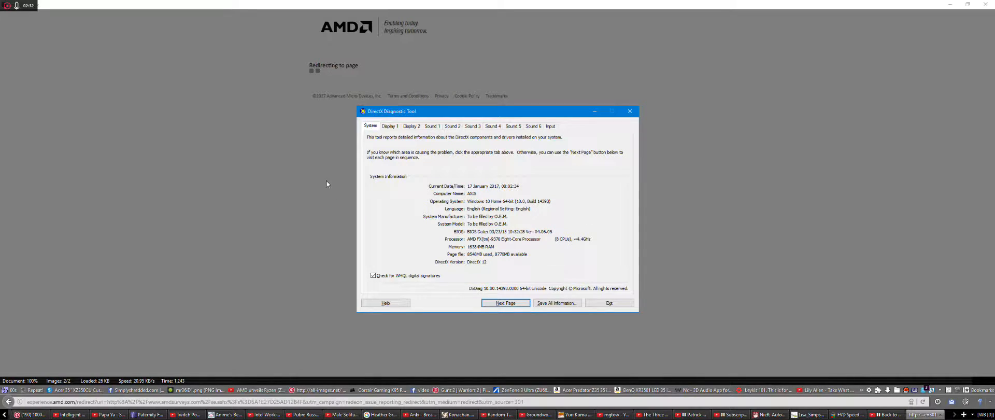
# Step: View the Display 1 and Display 2 tabs showing AMD Radeon R9 200 Series, driver 21.19.407.0
pyautogui.click(390, 125)
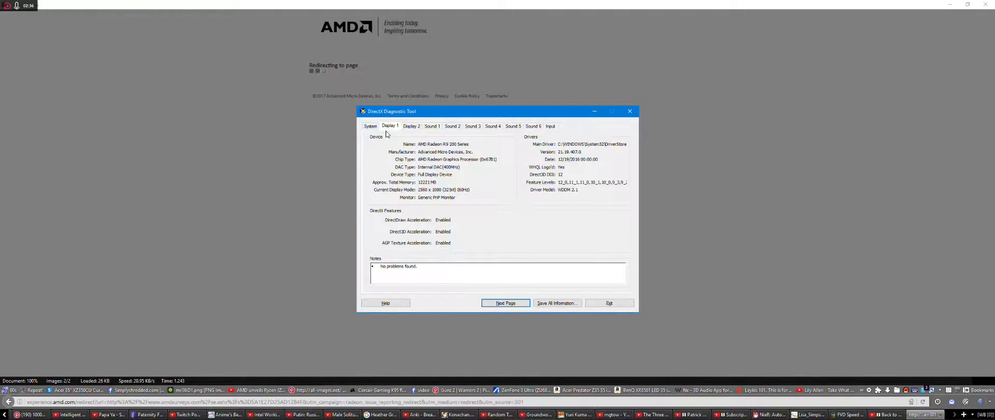
pyautogui.moveTo(536, 194)
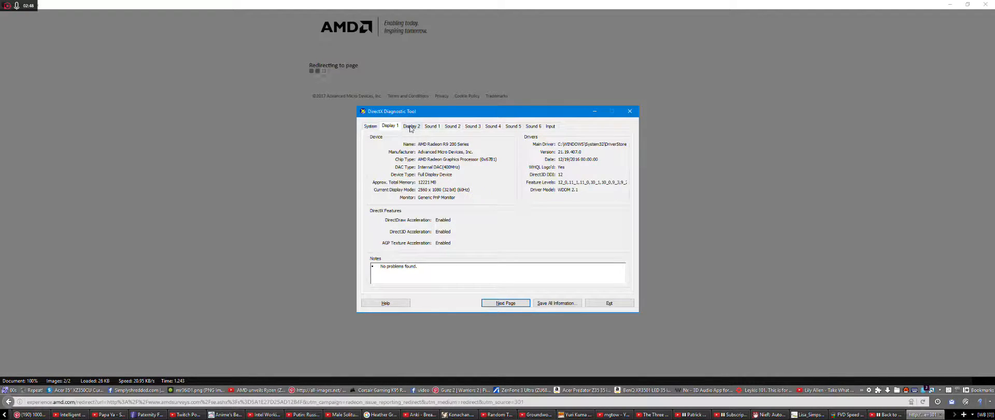
pyautogui.click(411, 125)
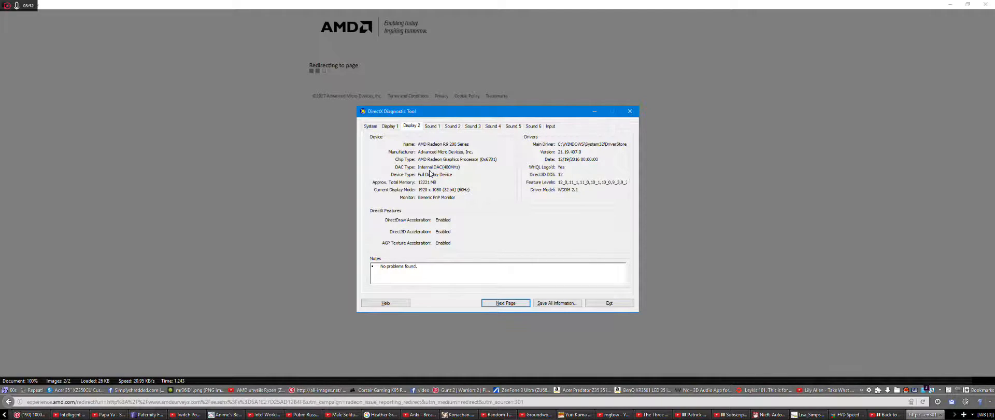
pyautogui.moveTo(475, 221)
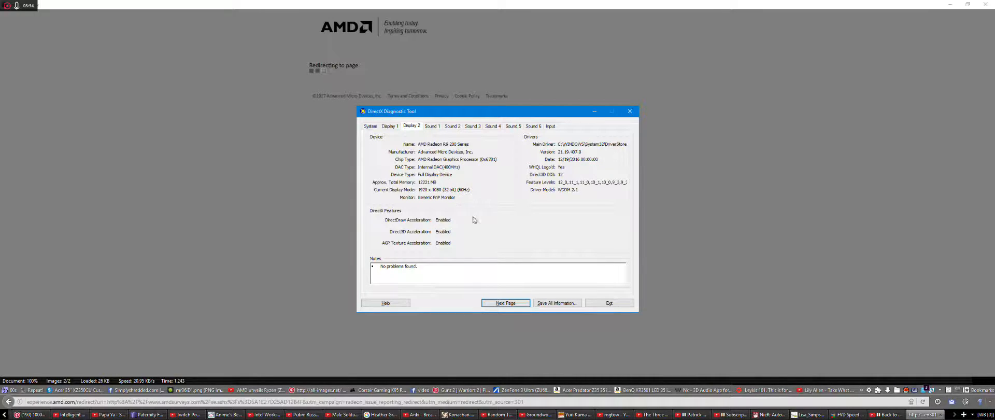